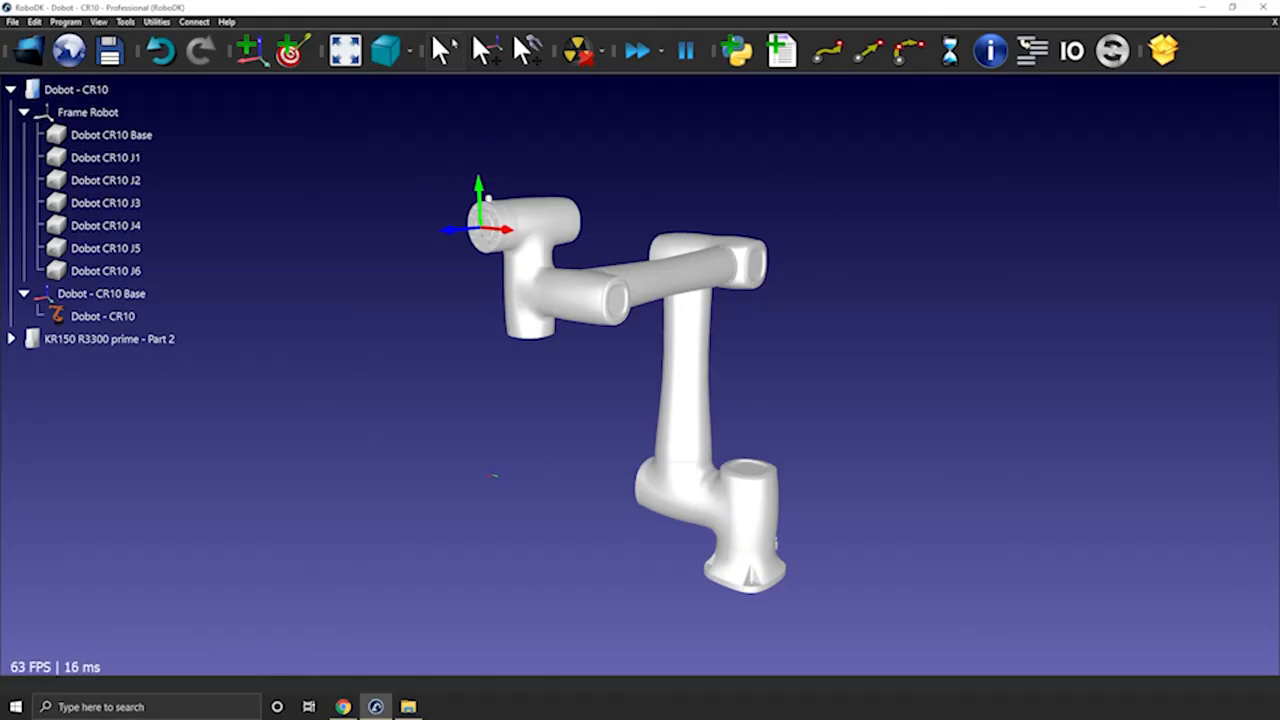
{"action": "mouse_move", "coordinate": [700, 628]}
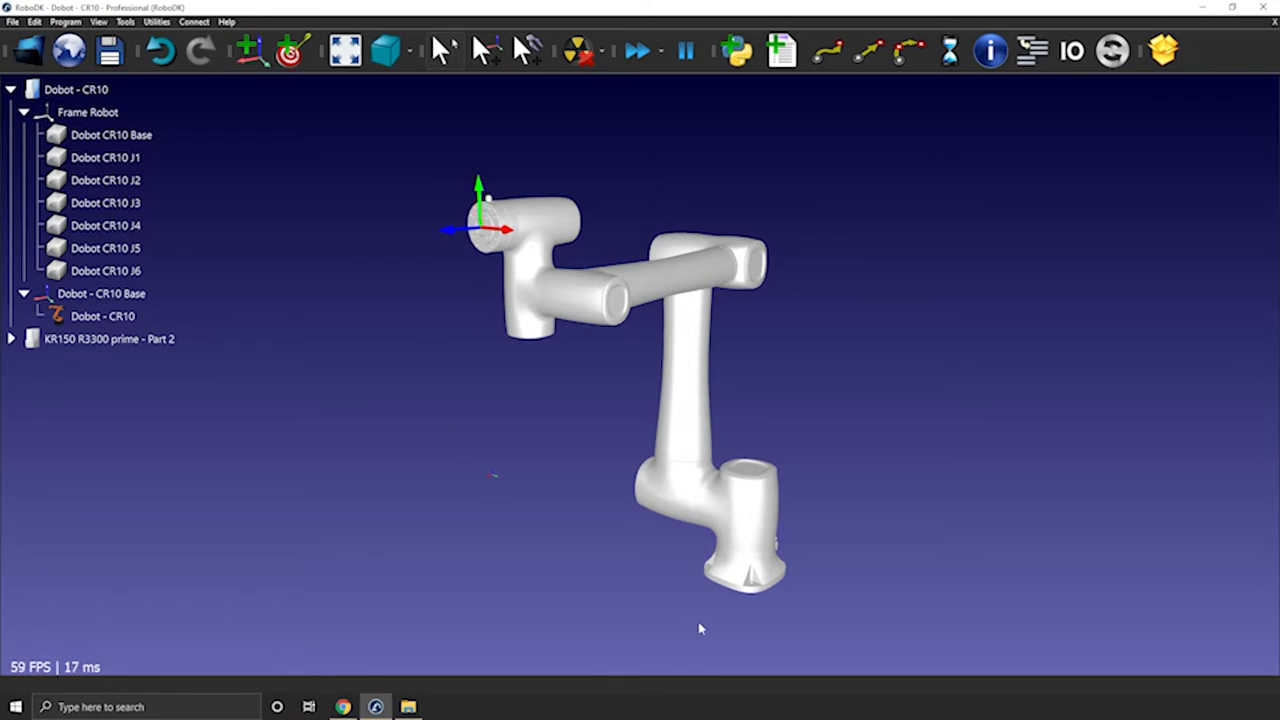
Bring up the Dobot CR10 reference page and zoom in on the robot arm.
{"action": "left_click", "coordinate": [112, 136]}
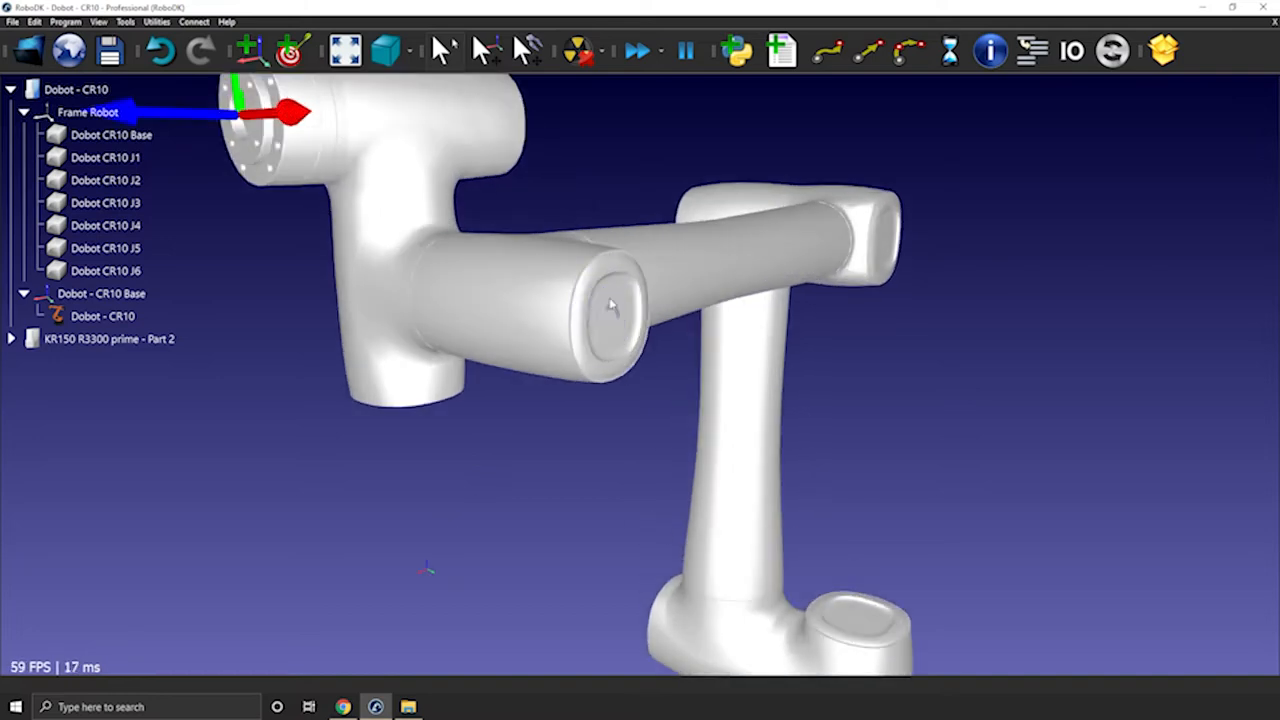
{"action": "left_click_drag", "start_coordinate": [600, 300], "coordinate": [700, 320]}
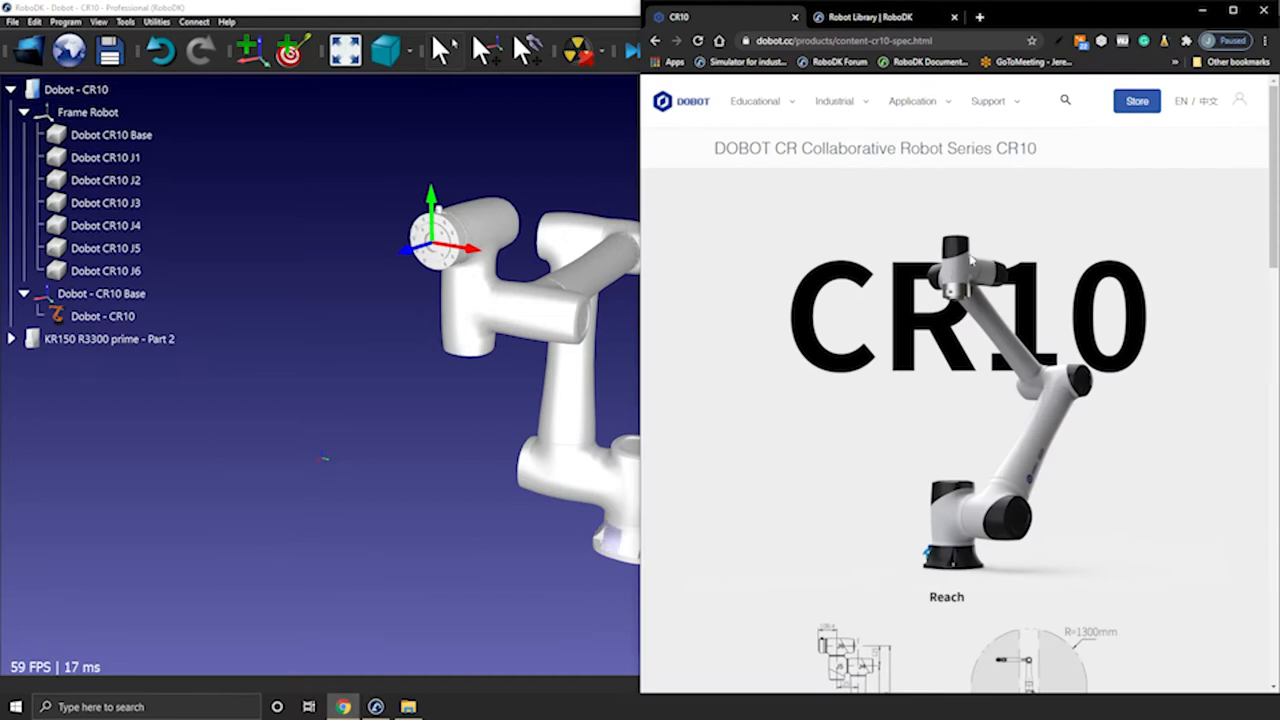
{"action": "mouse_move", "coordinate": [1076, 388]}
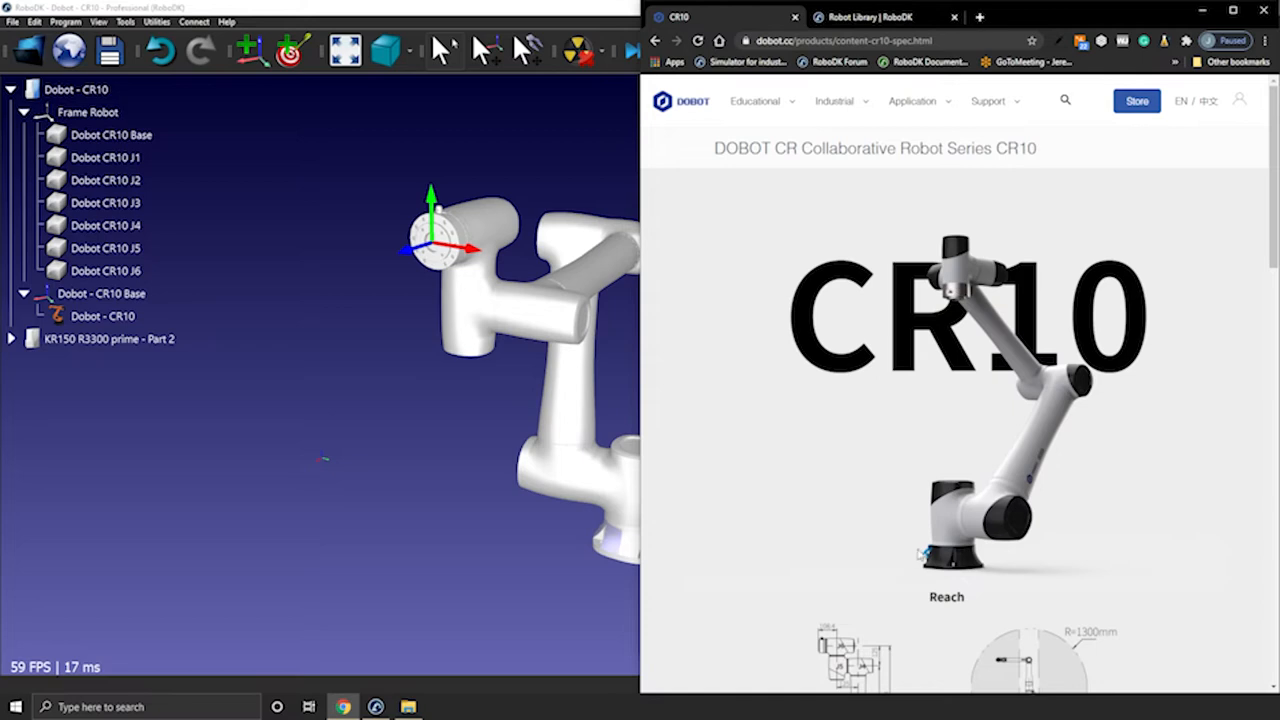
{"action": "mouse_move", "coordinate": [838, 422]}
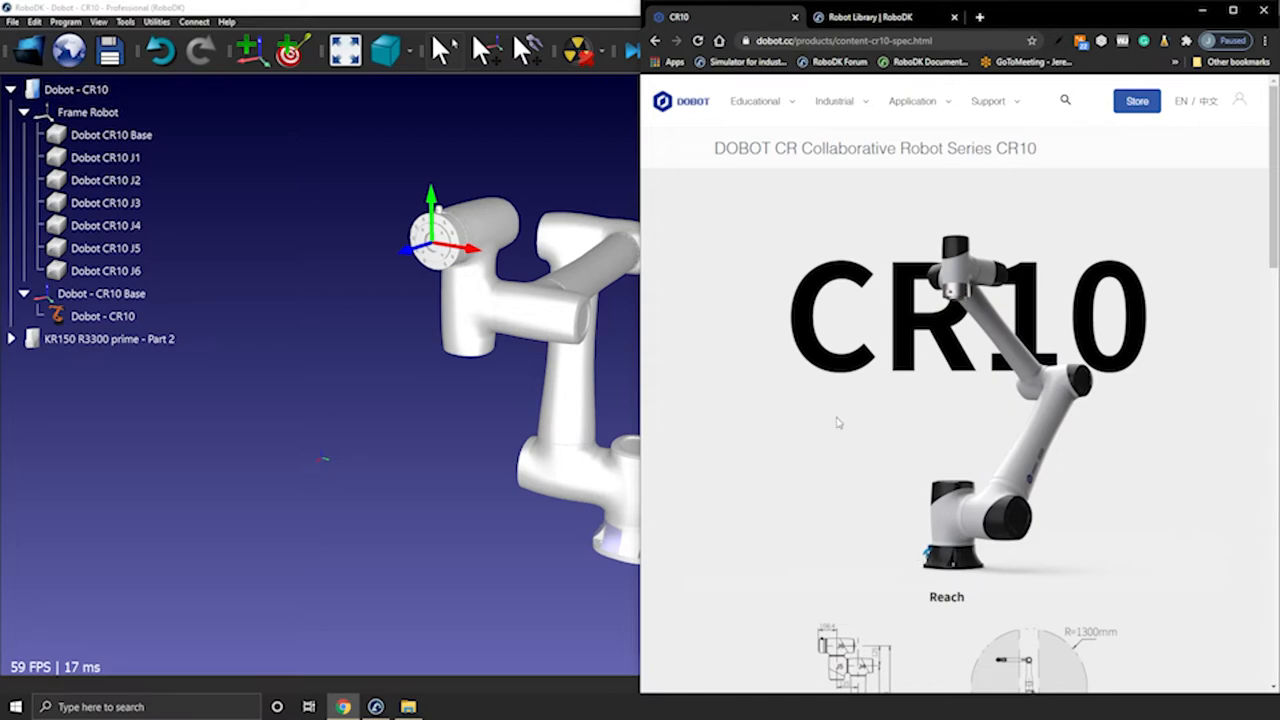
{"action": "mouse_move", "coordinate": [560, 520]}
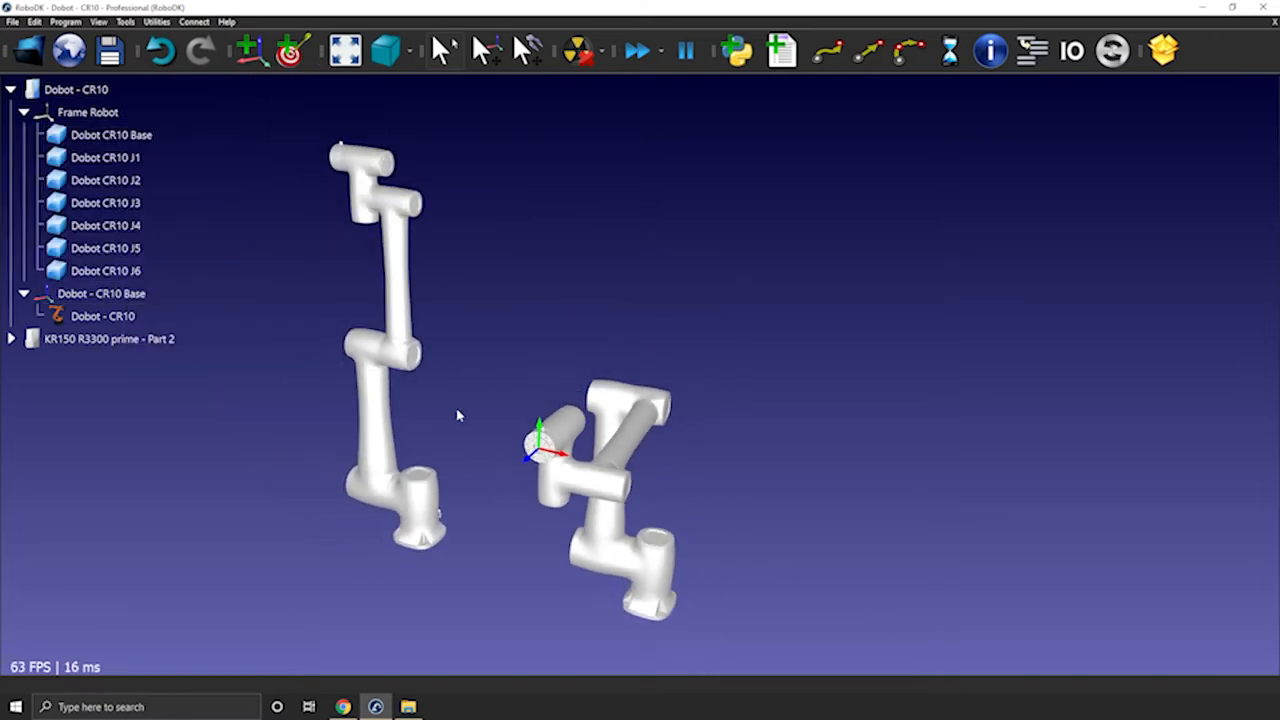
{"action": "mouse_move", "coordinate": [684, 524]}
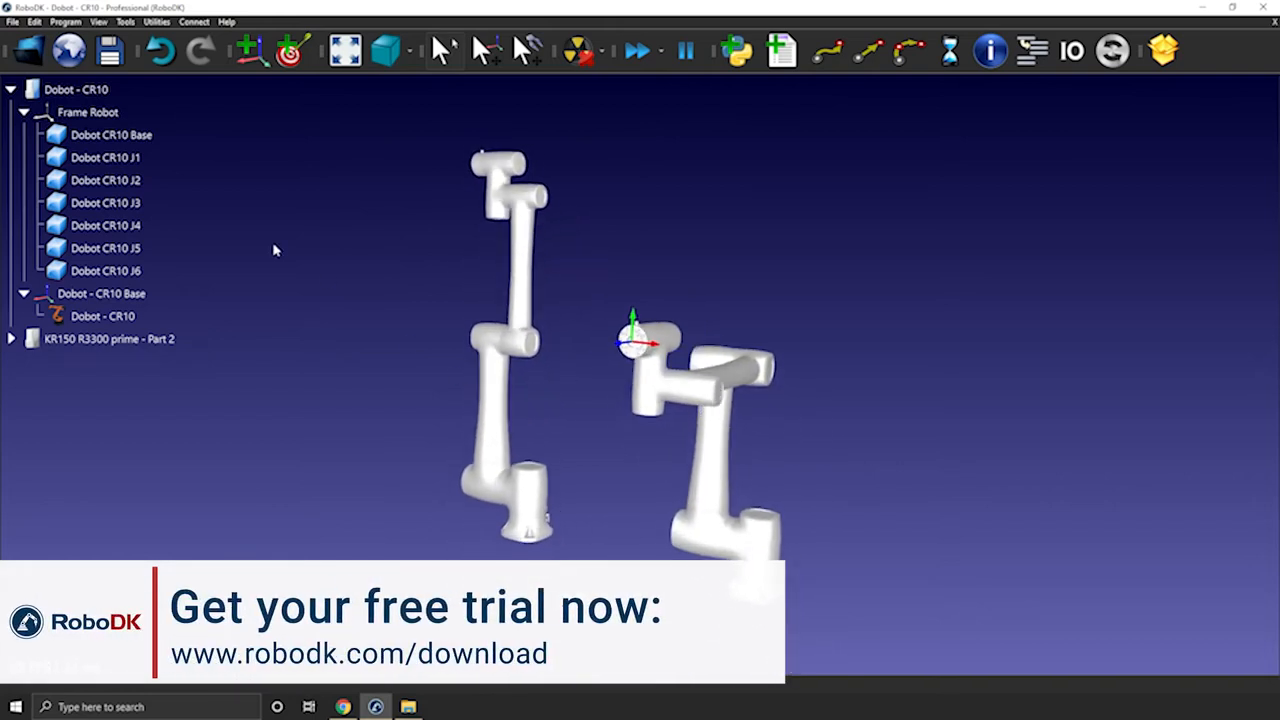
Bring up the robot's context menu in the 3D view.
{"action": "right_click", "coordinate": [104, 270]}
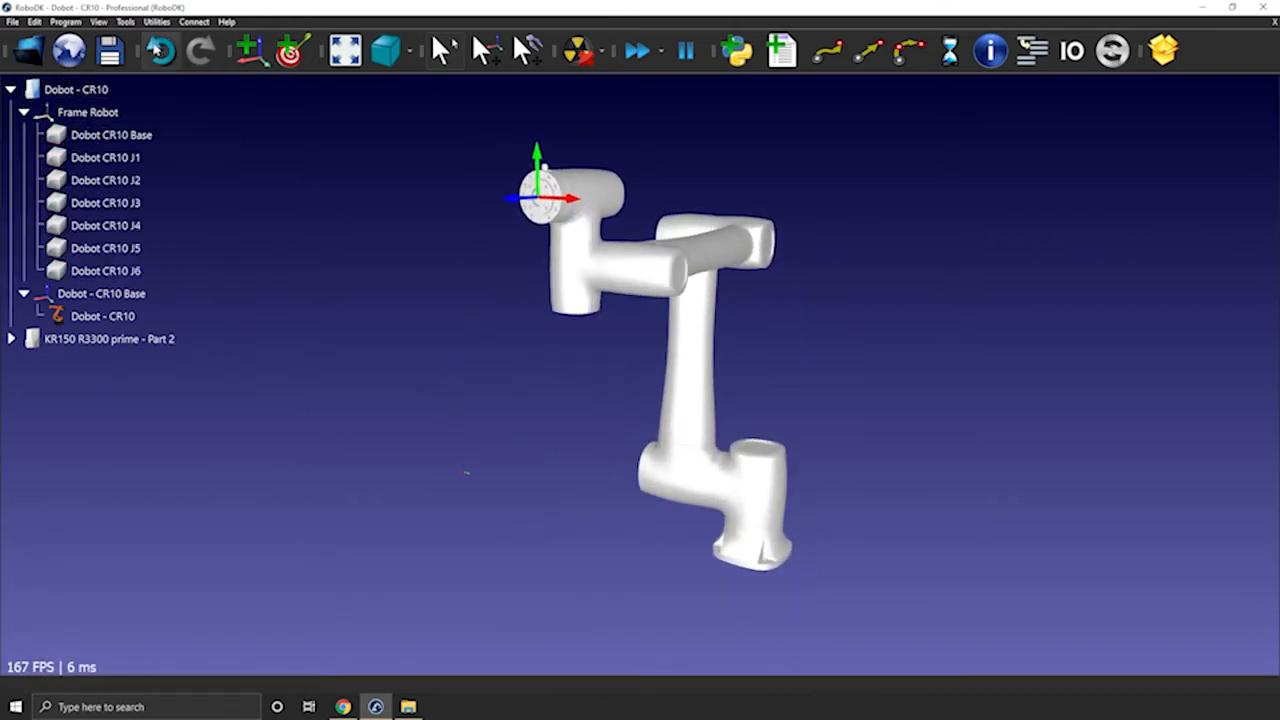
Start the Change colors tool with Selection mode set to Select faces.
{"action": "left_click", "coordinate": [156, 50]}
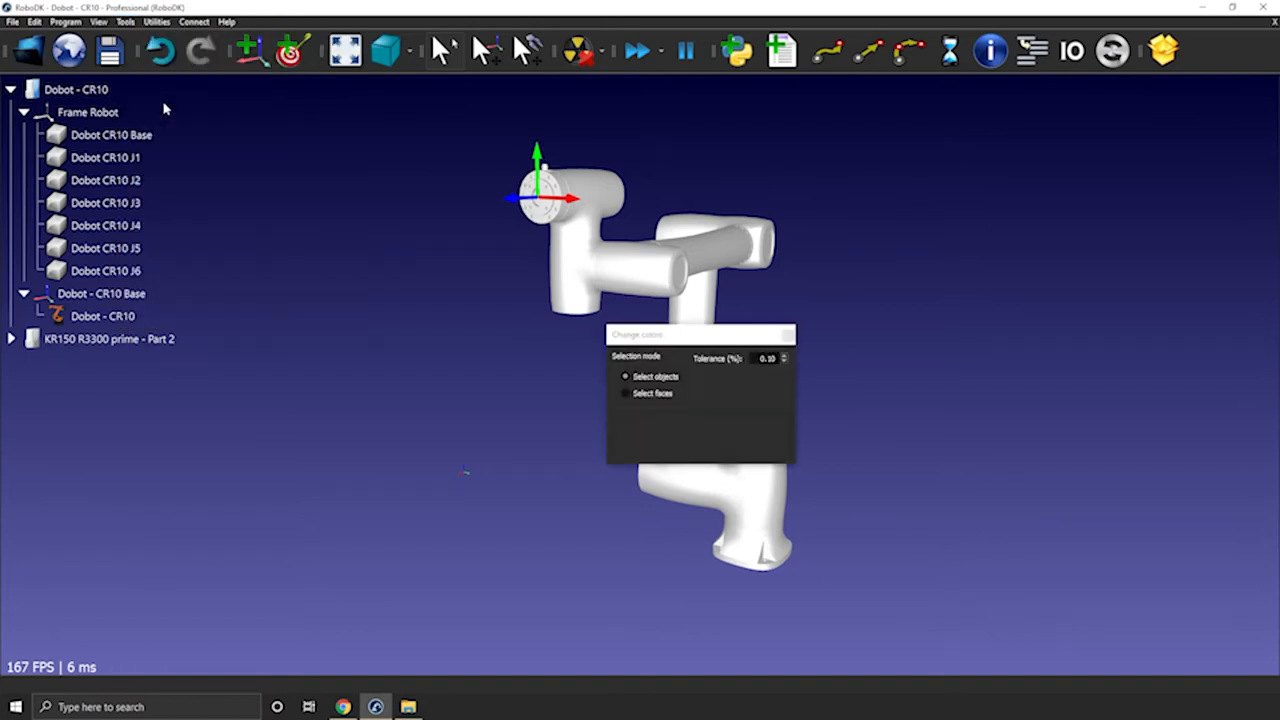
{"action": "left_click", "coordinate": [610, 262]}
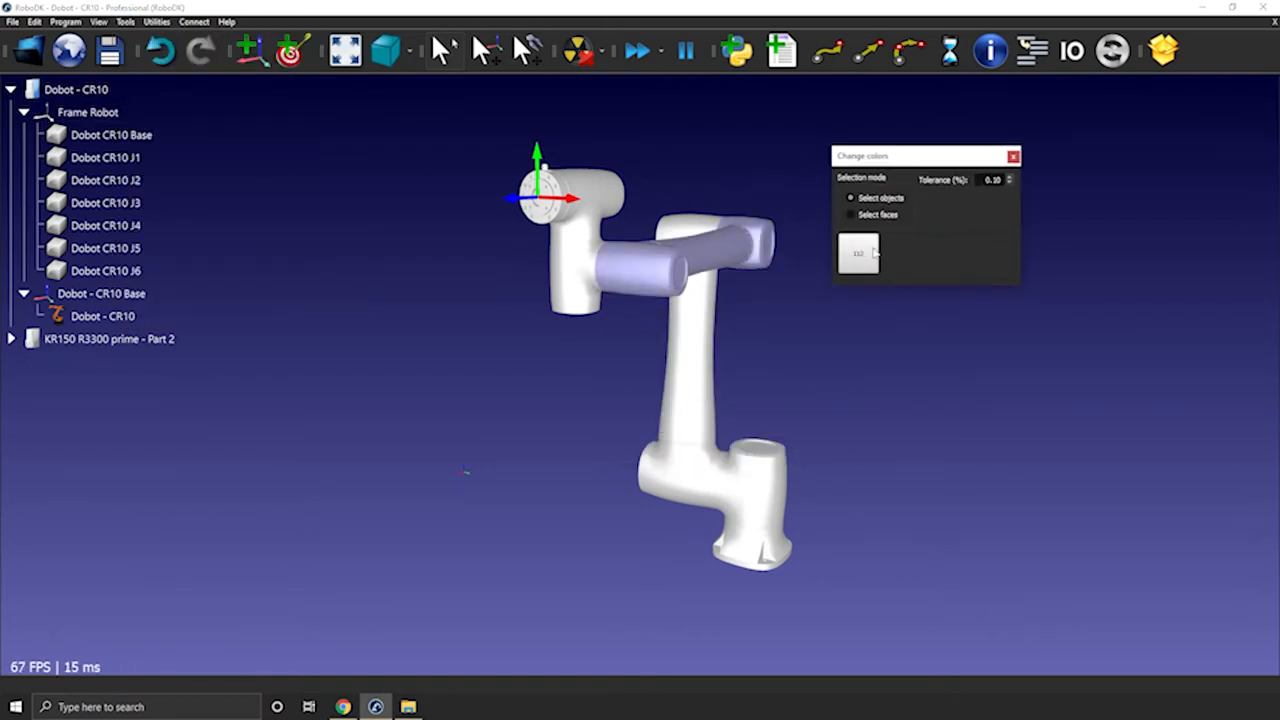
{"action": "left_click", "coordinate": [856, 252]}
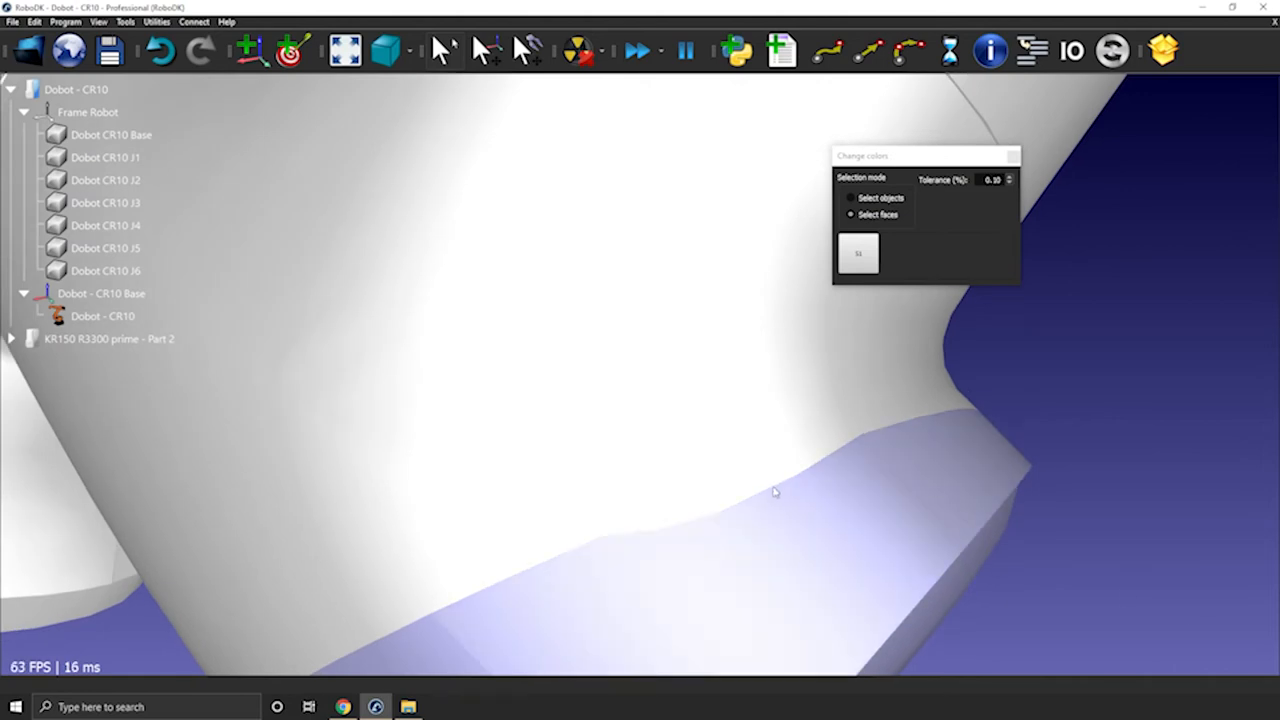
Recolour a joint face near the CR10 base to a near-black shade.
{"action": "left_click", "coordinate": [858, 252]}
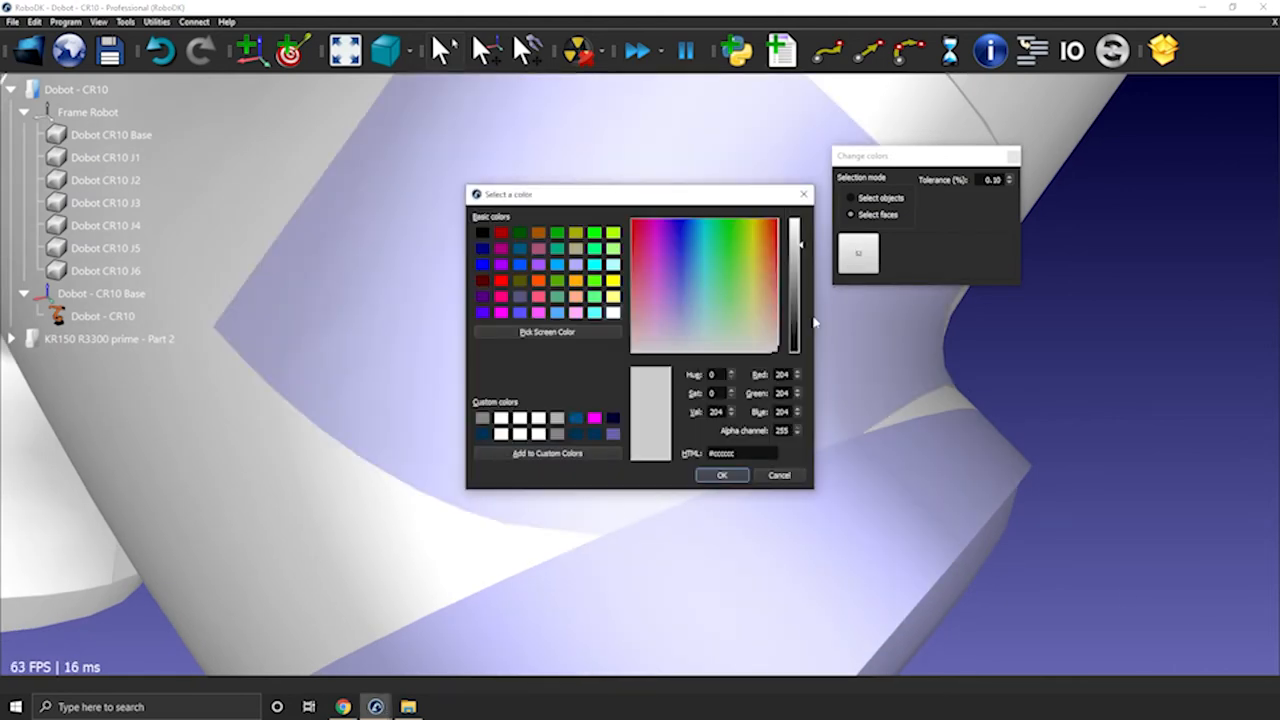
{"action": "left_click_drag", "start_coordinate": [792, 244], "coordinate": [792, 340]}
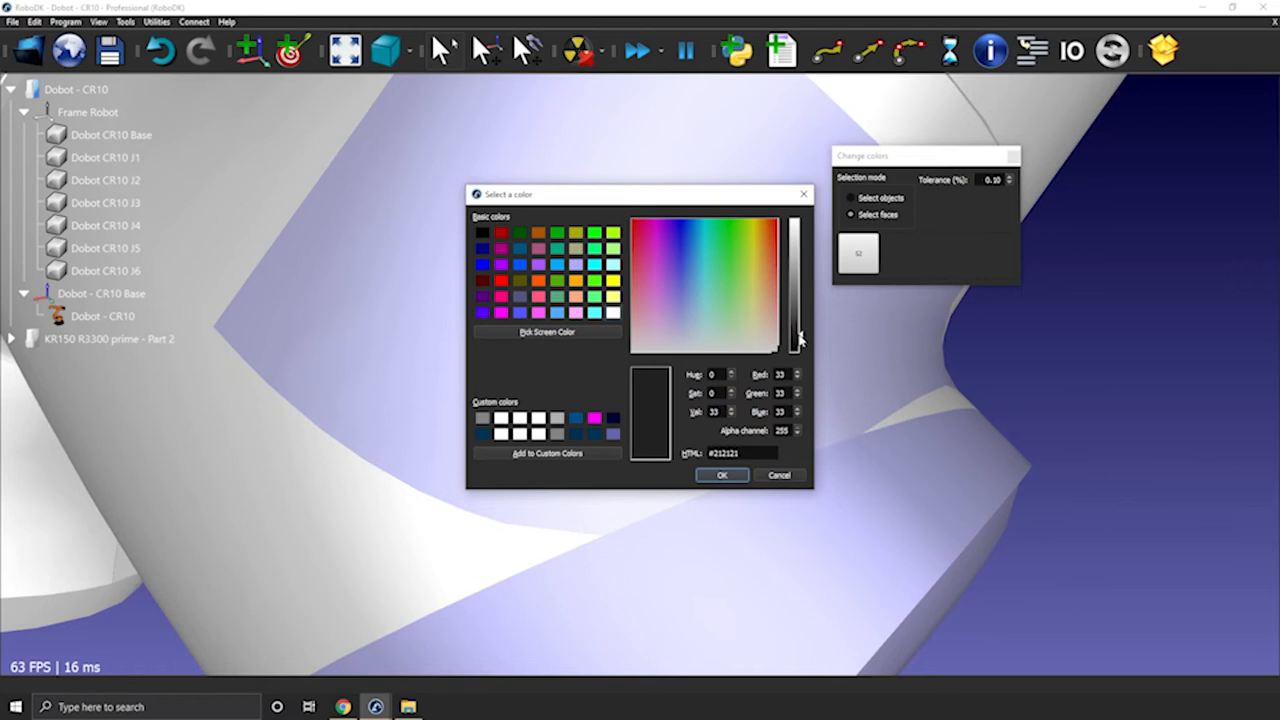
{"action": "left_click_drag", "start_coordinate": [796, 336], "coordinate": [796, 340]}
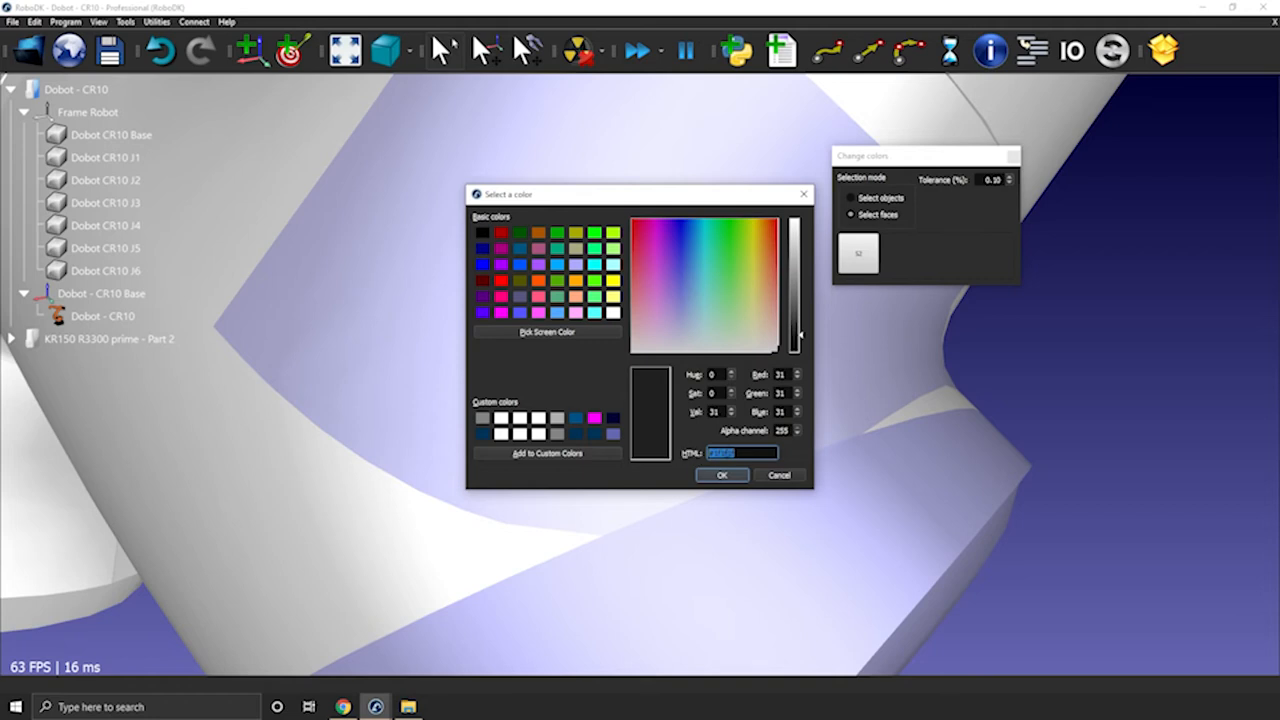
{"action": "mouse_move", "coordinate": [730, 464]}
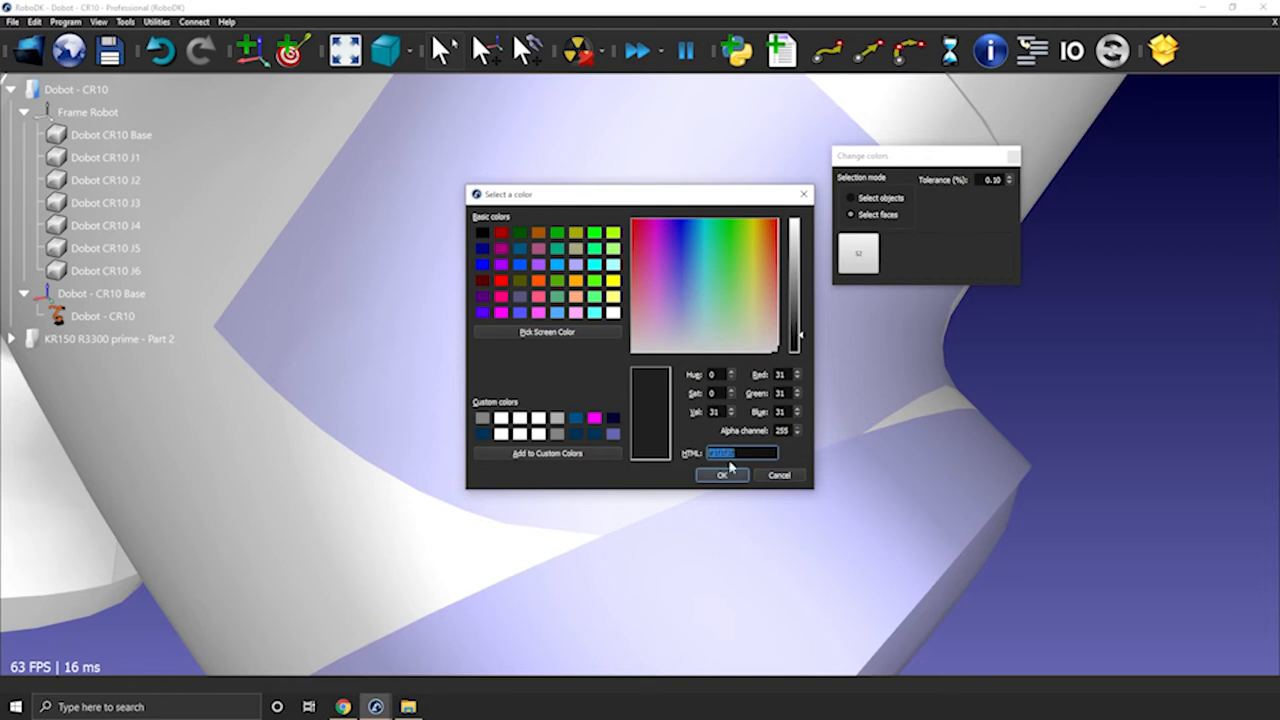
{"action": "left_click", "coordinate": [722, 476]}
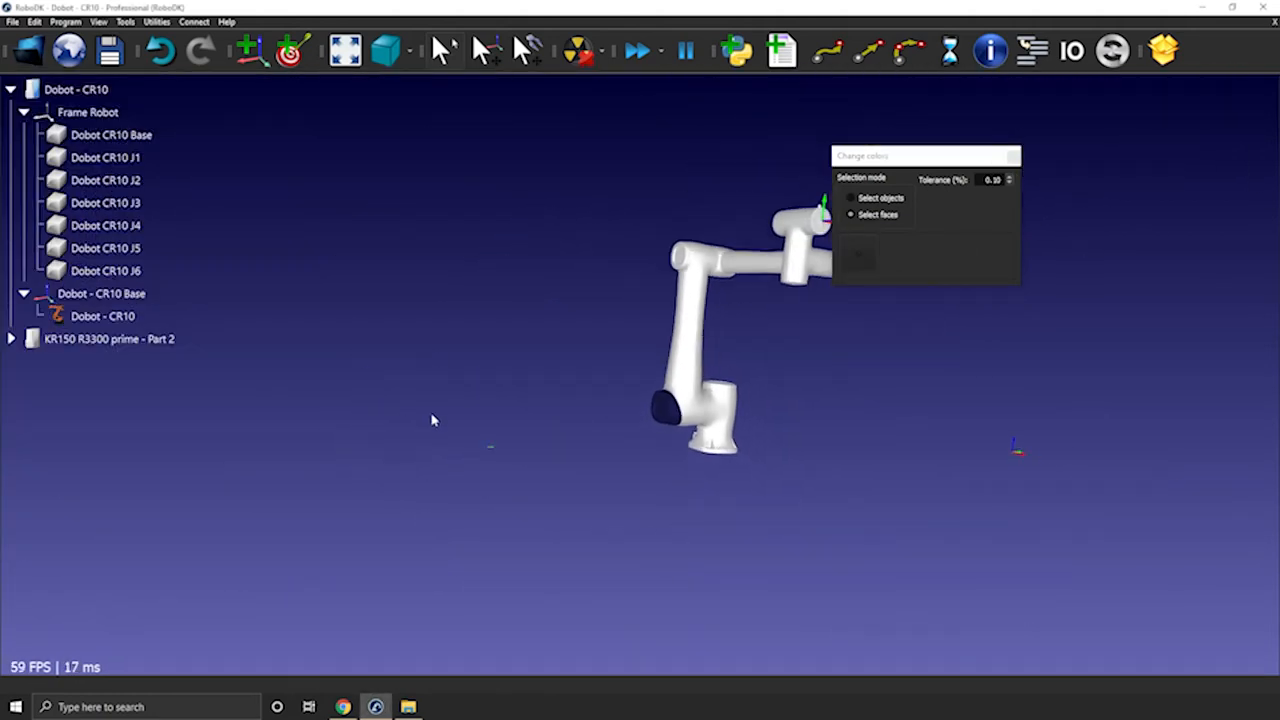
Orbit and zoom the robot to reach the remaining joint faces.
{"action": "scroll", "scroll_direction": "up", "scroll_amount": 3}
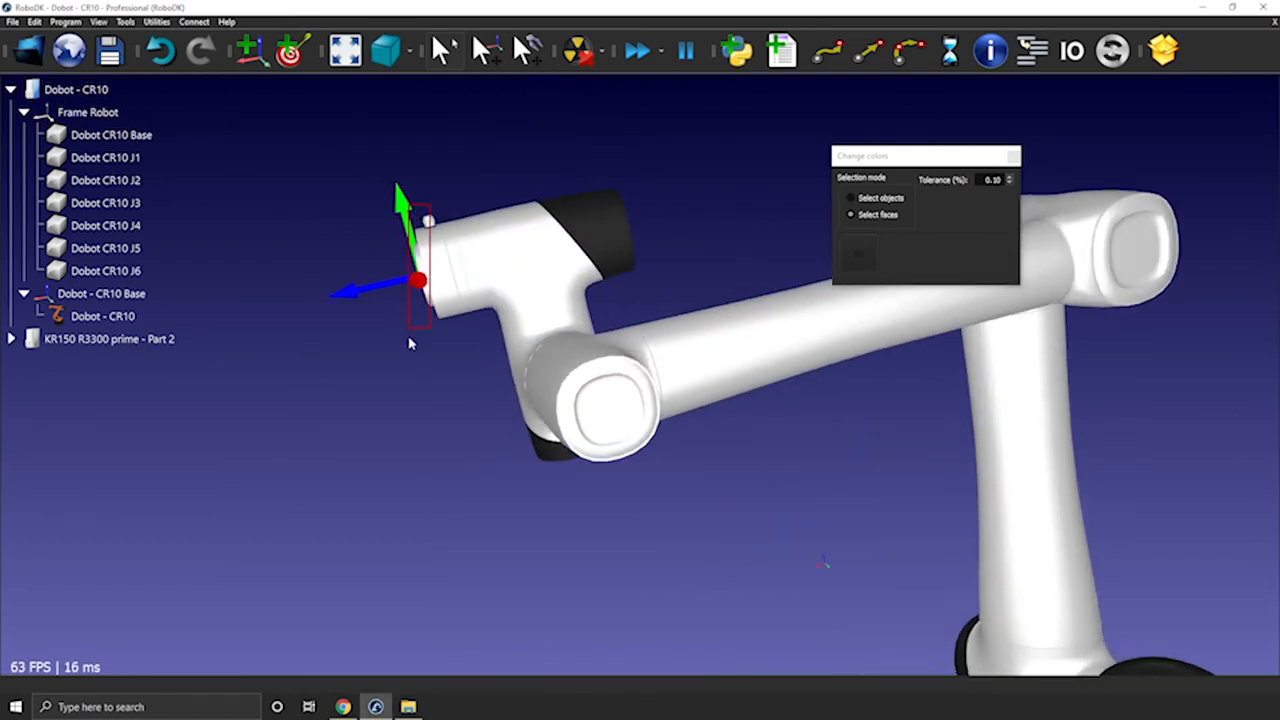
{"action": "left_click_drag", "start_coordinate": [420, 280], "coordinate": [490, 352]}
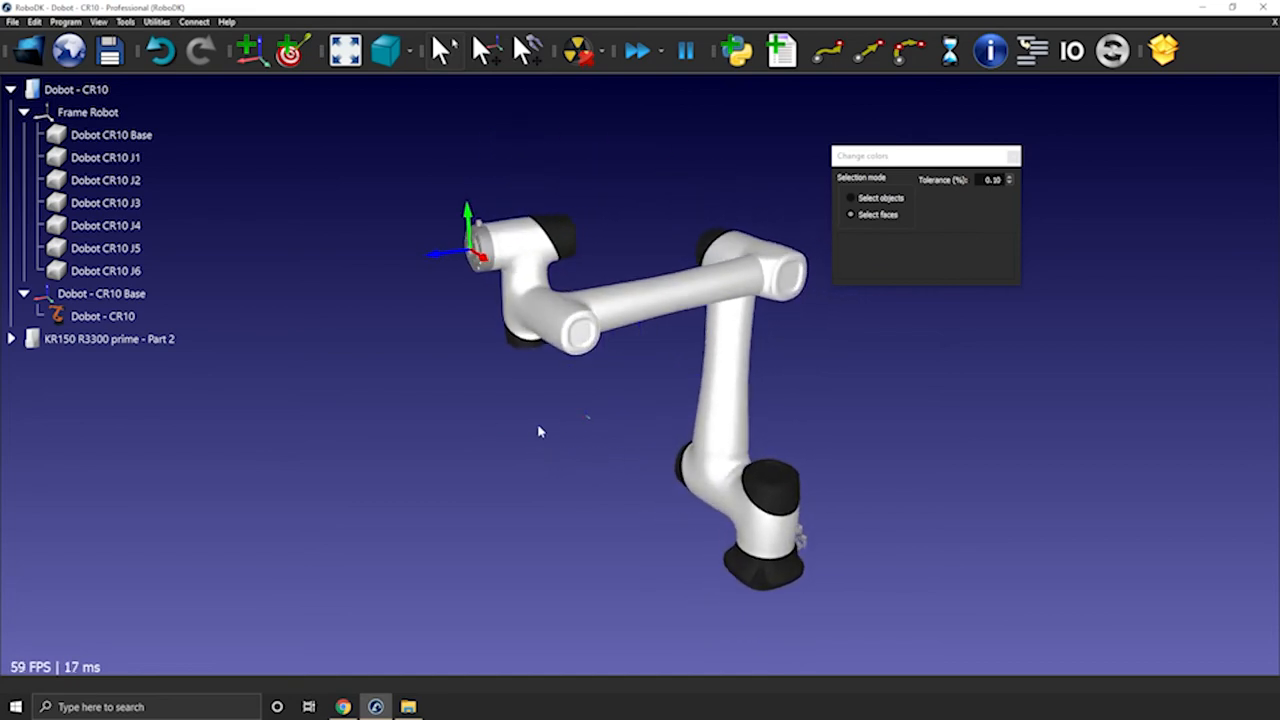
{"action": "mouse_move", "coordinate": [640, 444]}
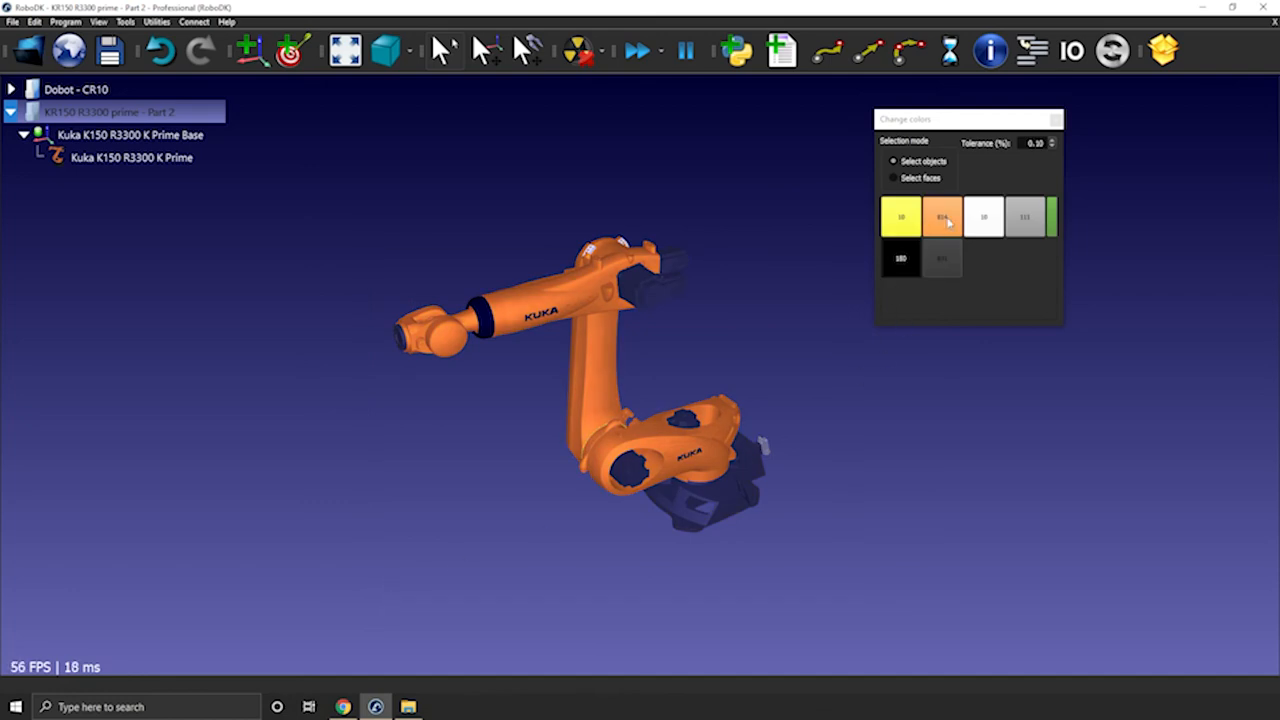
Replace the KUKA robot's orange parts with green via the colour swatch.
{"action": "left_click", "coordinate": [940, 216]}
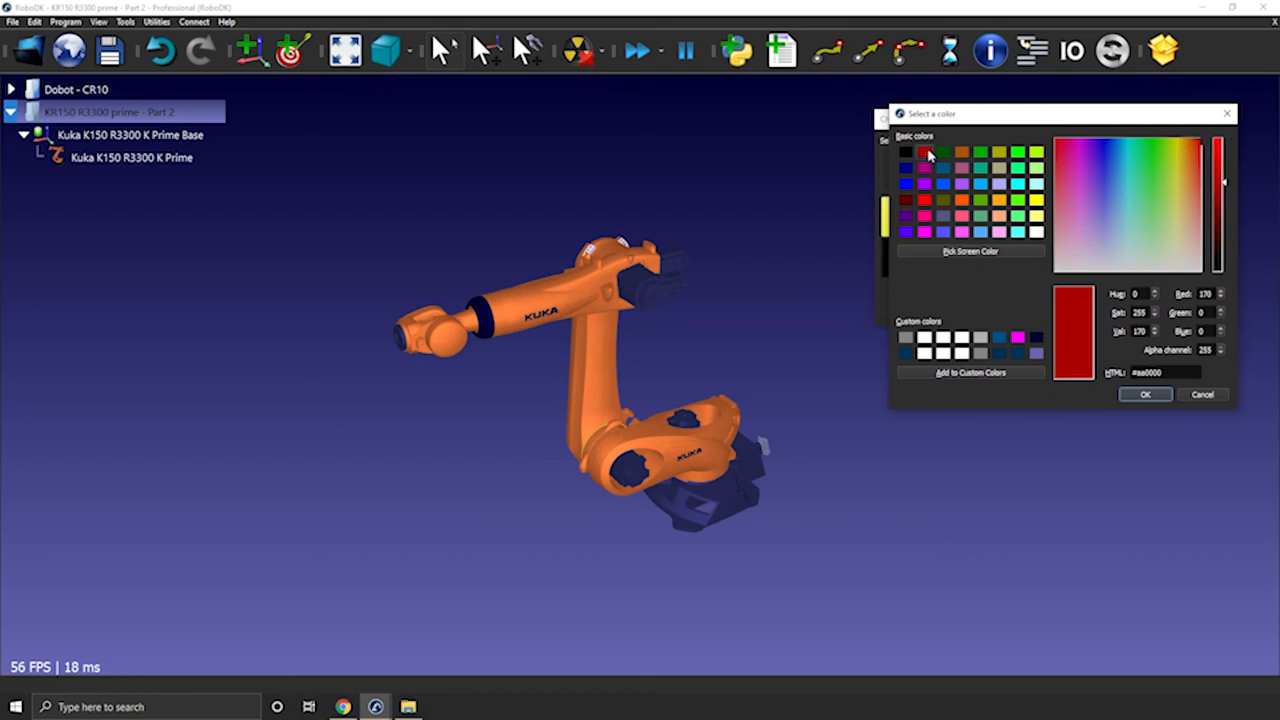
{"action": "left_click", "coordinate": [1144, 394]}
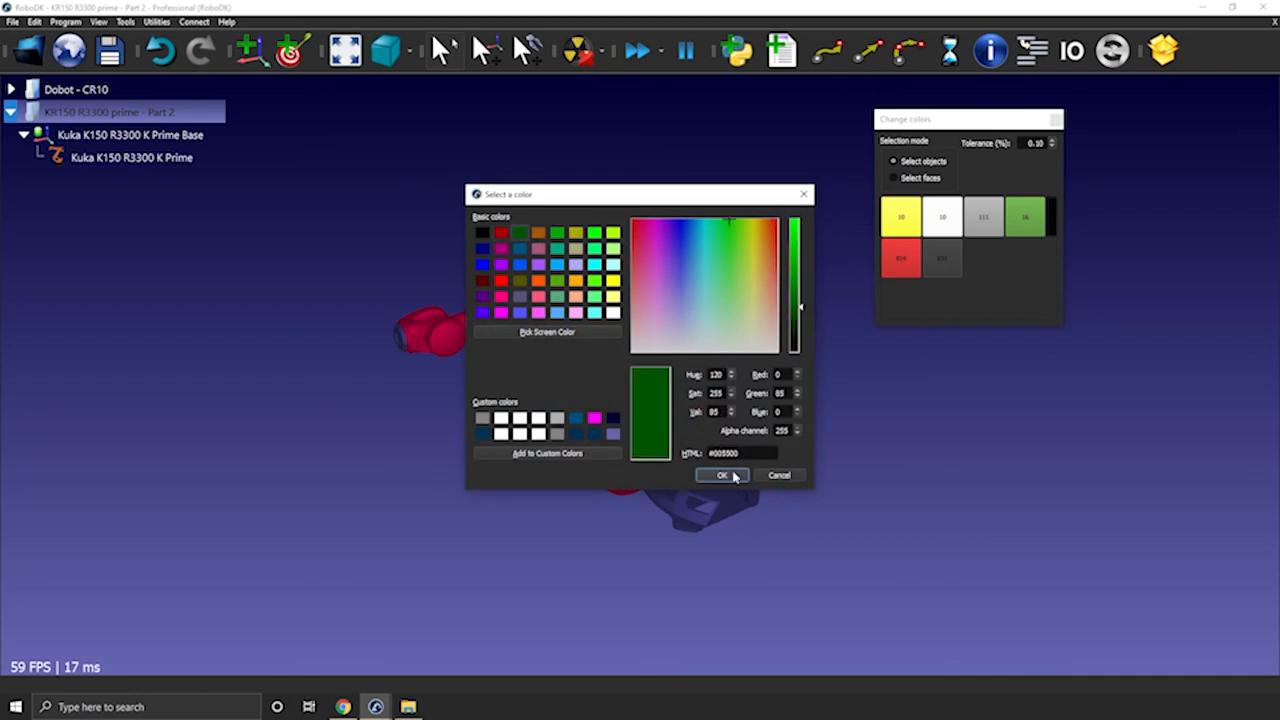
{"action": "left_click", "coordinate": [722, 474]}
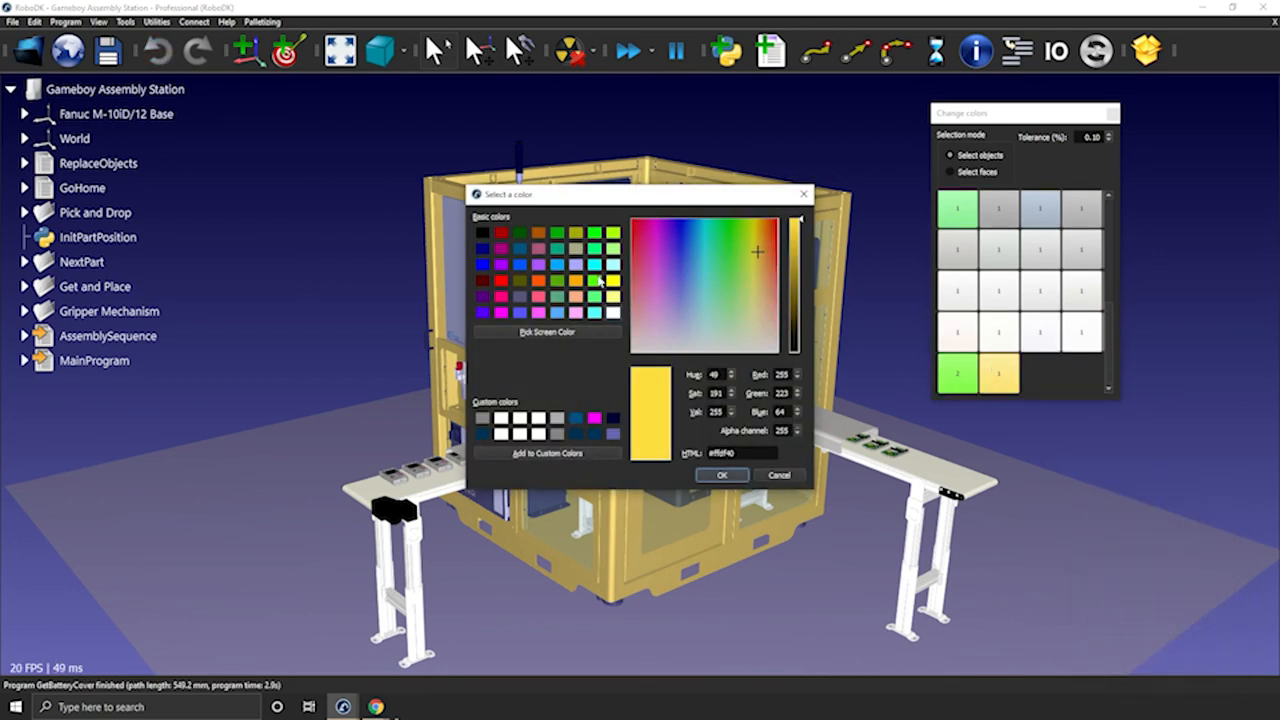
Apply green to the Gameboy Assembly Station's yellow frame.
{"action": "left_click", "coordinate": [720, 474]}
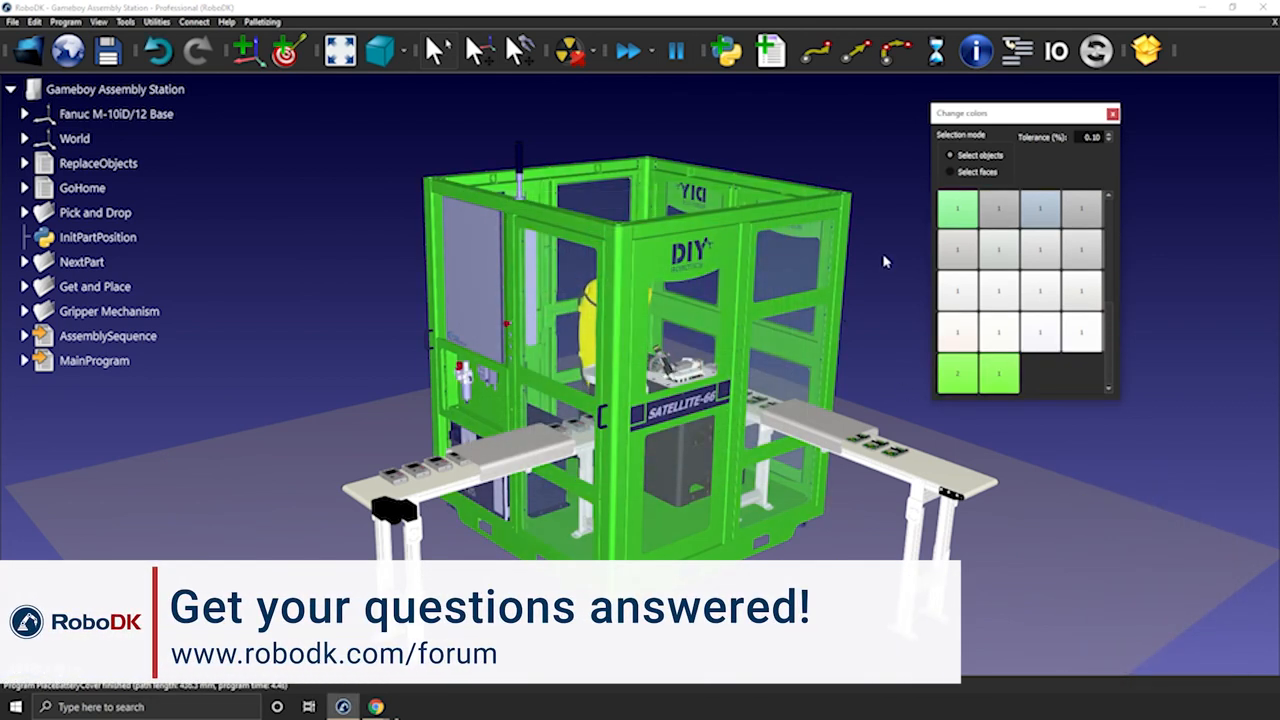